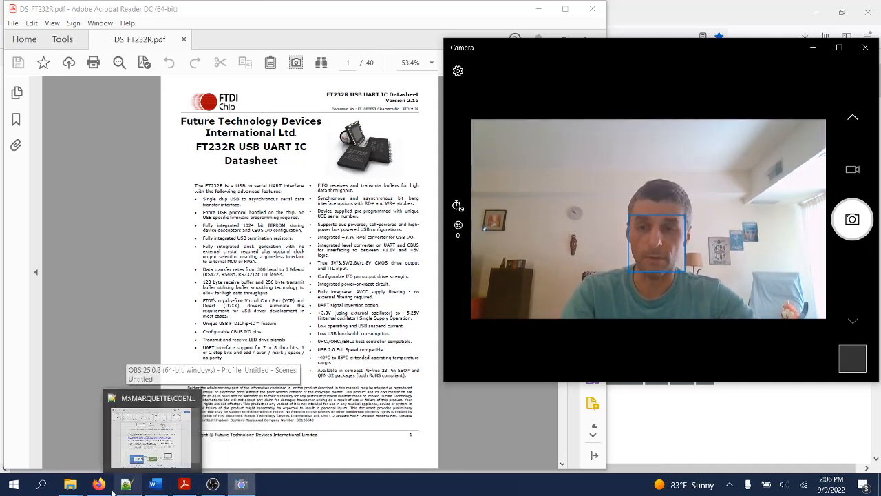
- Switch from Acrobat to Firefox's SparkFun USB to Serial Breakout FT232RL product page
left_click(99, 484)
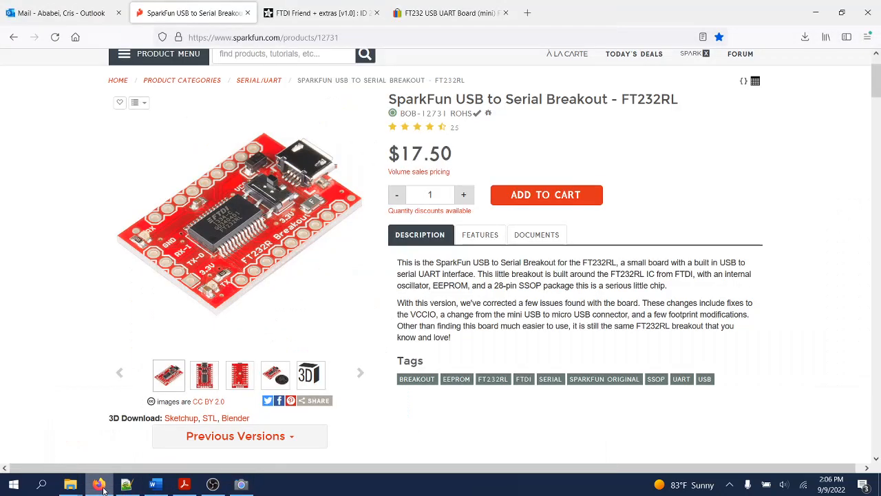
mouse_move(183, 279)
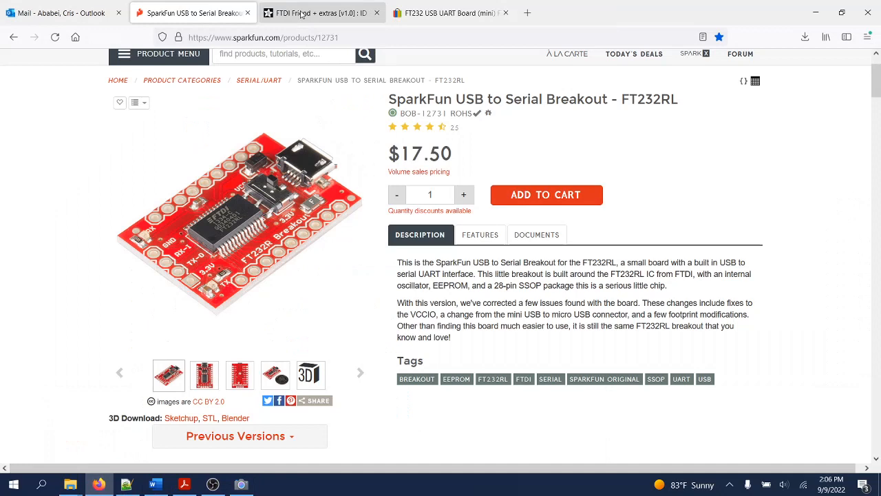
- View the eBay FT232 USB UART Board (mini) listing at $14.23, then return to the datasheet
left_click(451, 13)
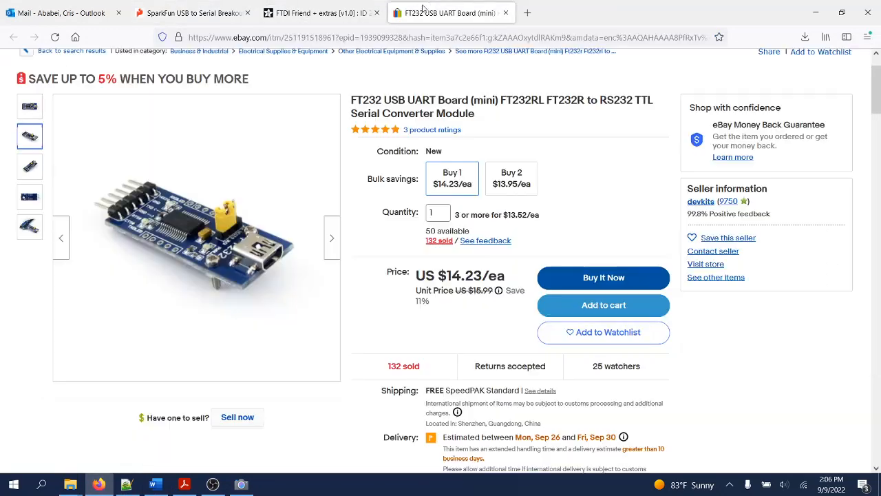
mouse_move(241, 337)
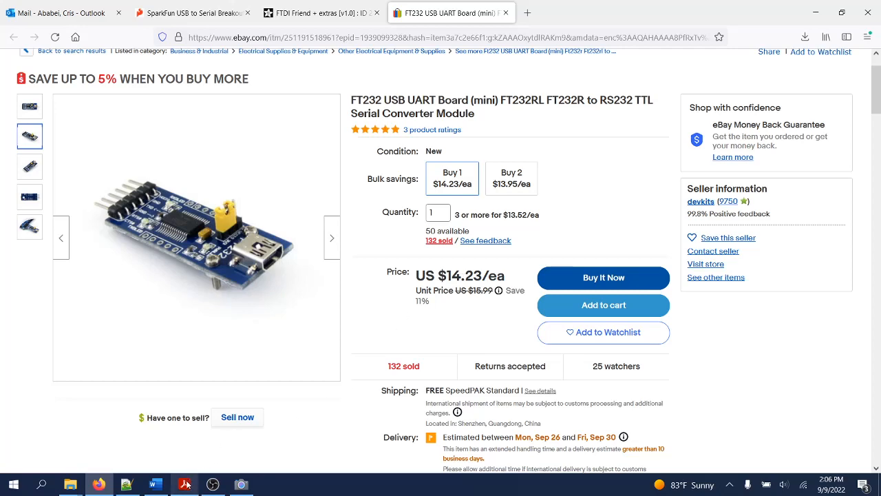
left_click(241, 484)
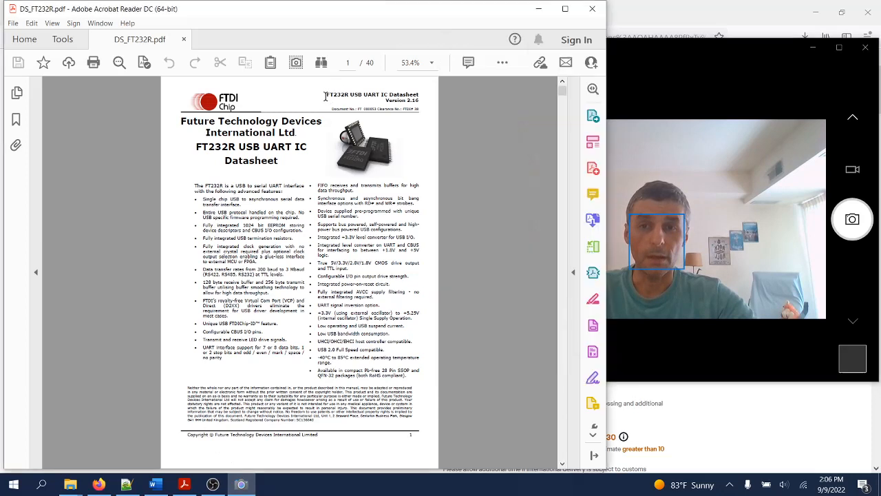
- Select the words 'FT232R USB' in the datasheet's title header
double_click(343, 94)
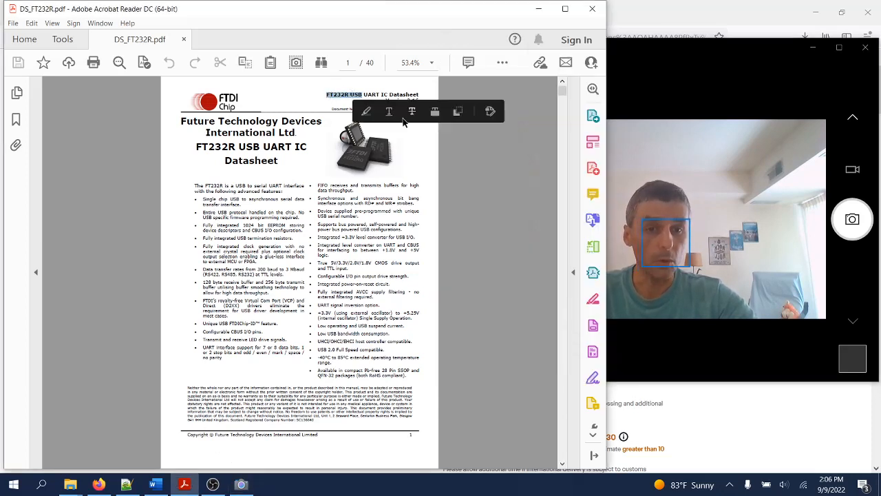
mouse_move(411, 111)
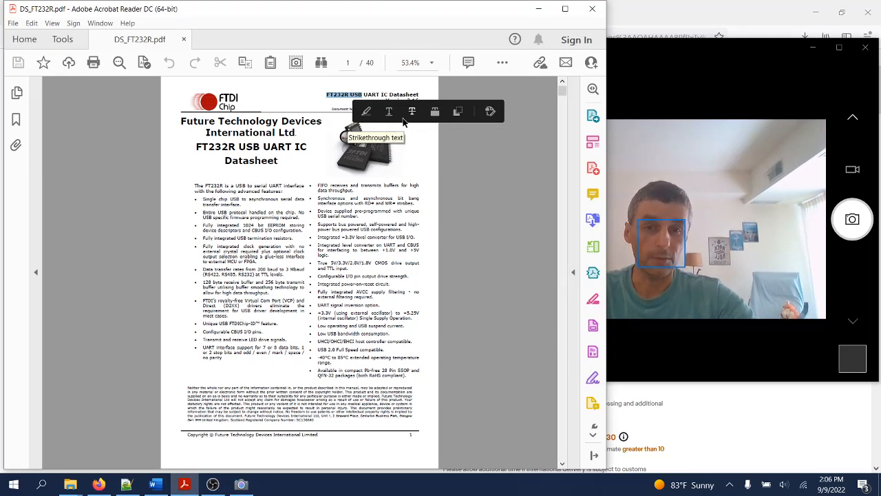